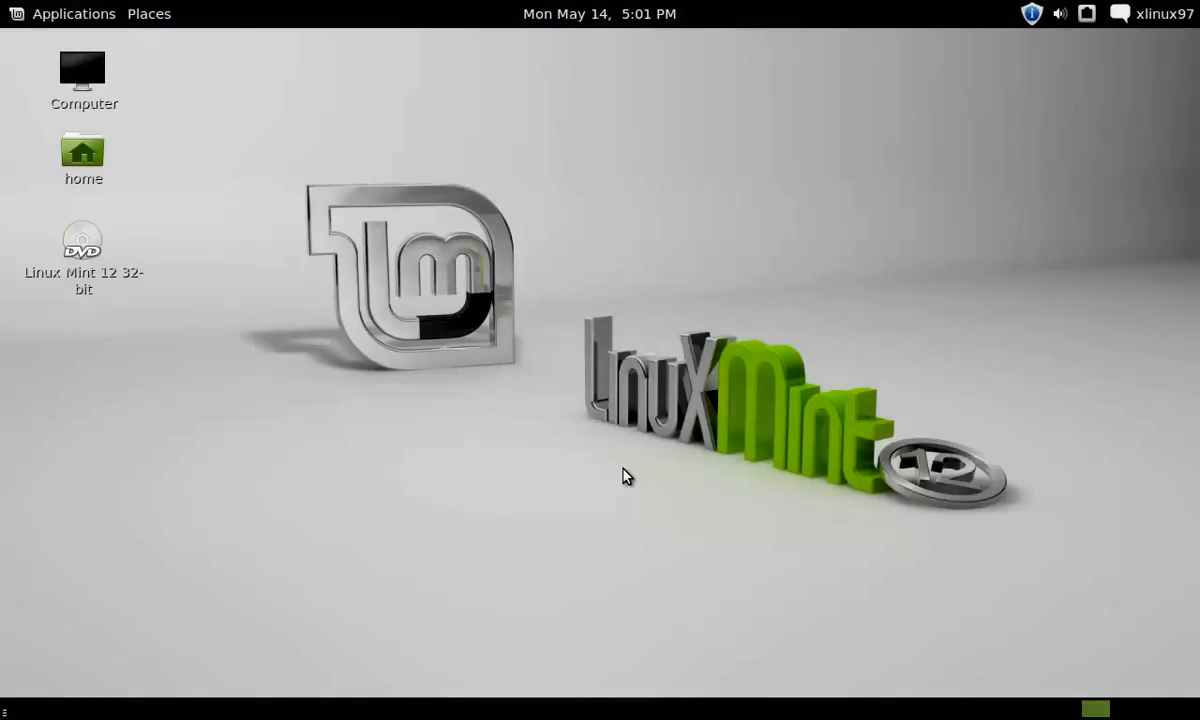
Open the Applications menu to the Accessories list containing Terminal
left_click(62, 13)
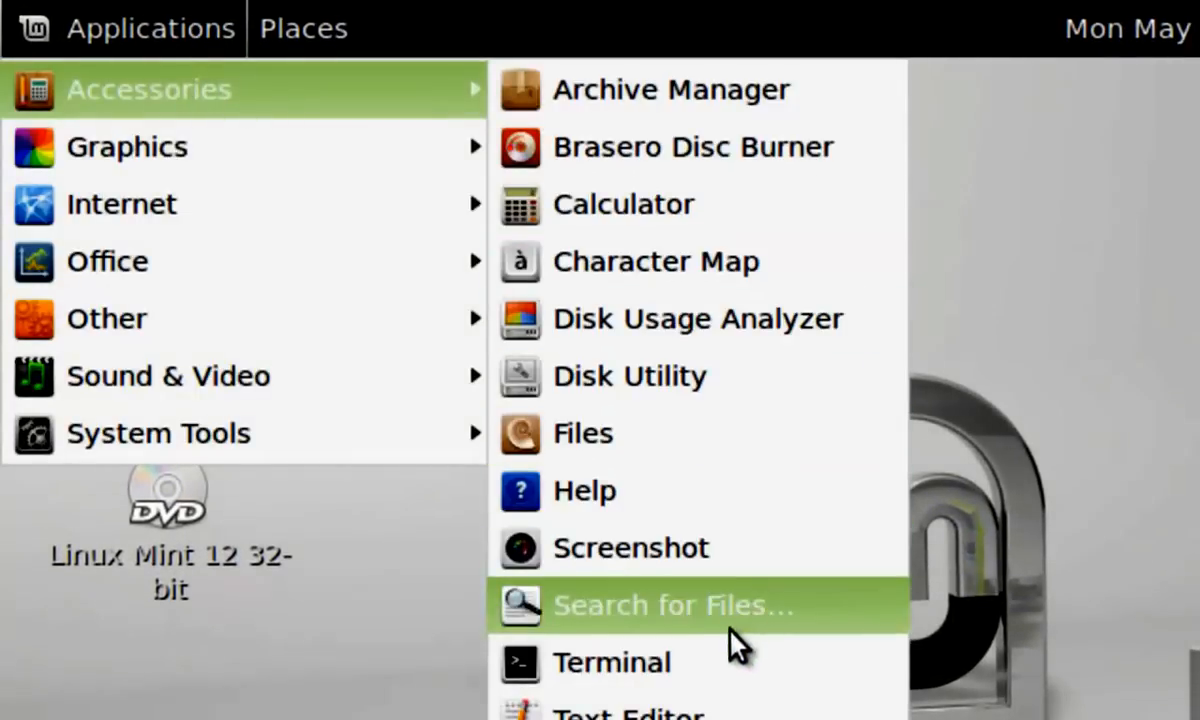
Launch Terminal, run sudo shutdown -h +15 with the password, then cancel it with Ctrl+C
left_click(611, 662)
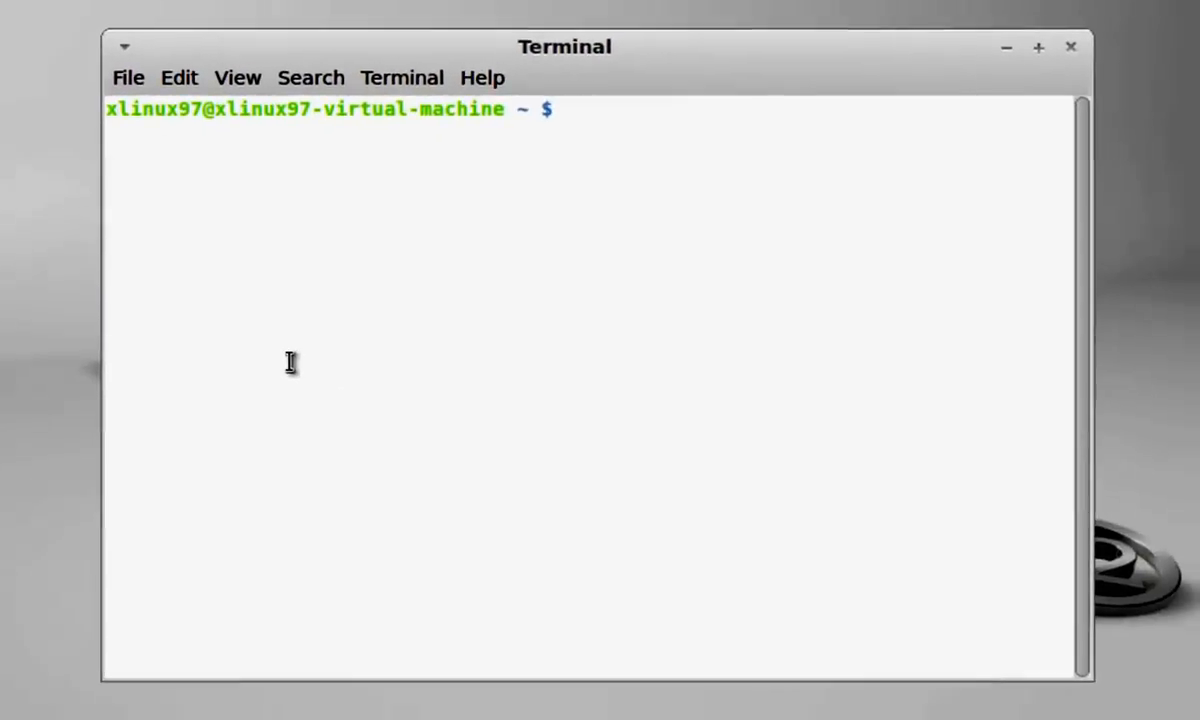
key("Return")
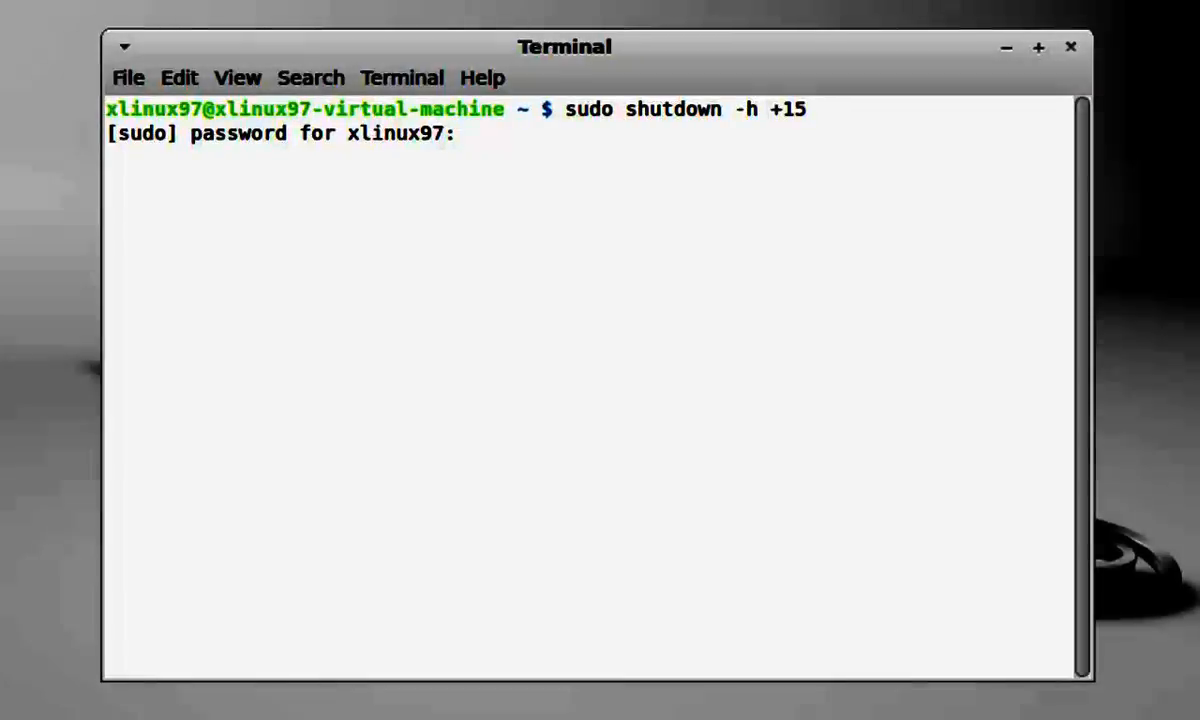
key("Return")
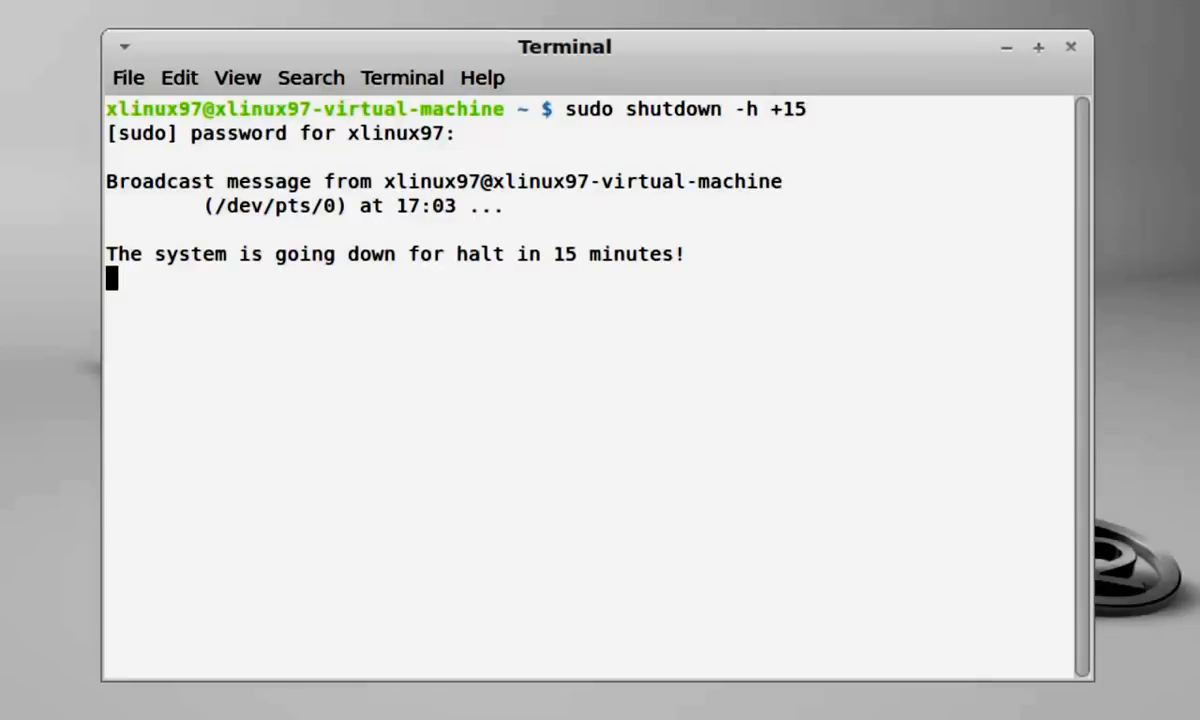
key("ctrl+c")
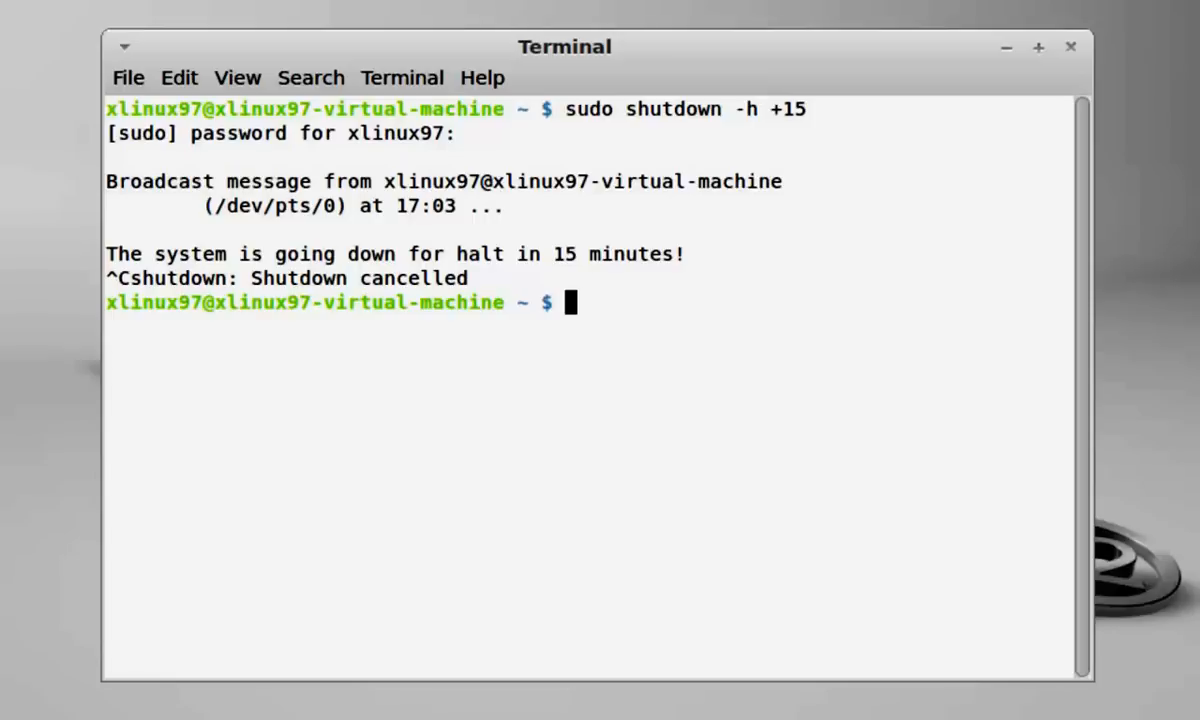
Type the command 'sudo shutdown -h hh:mm' with a time placeholder
type("sudo")
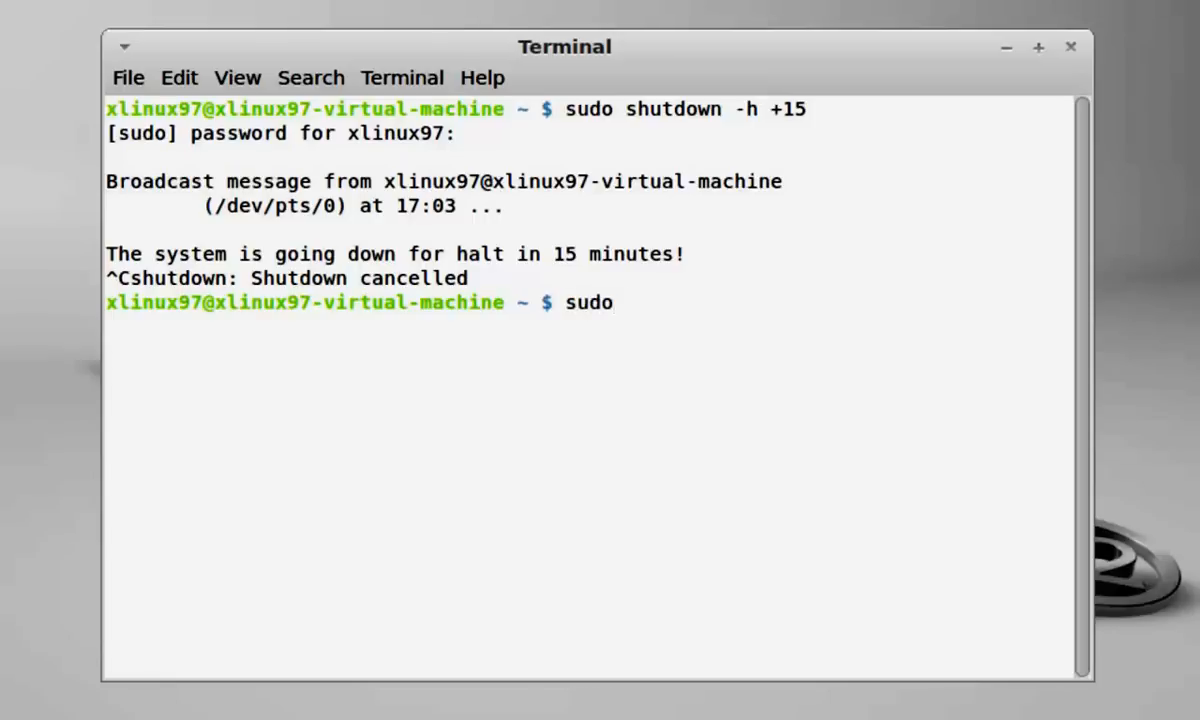
type("sh")
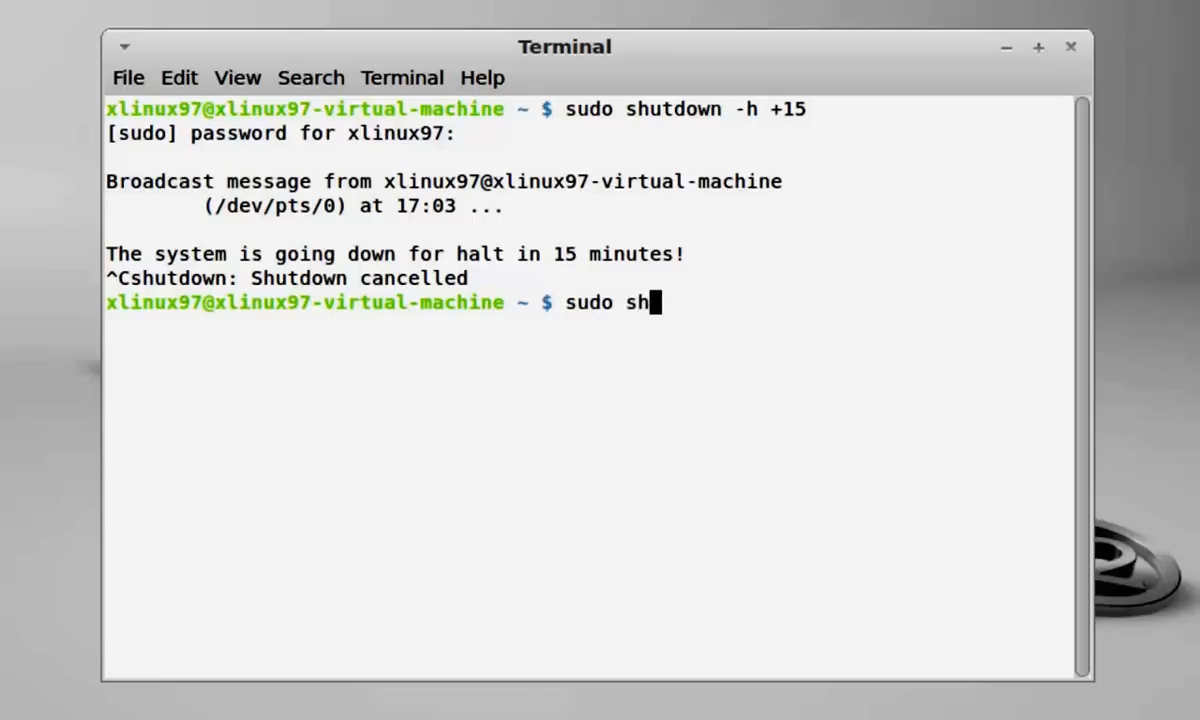
type("ut")
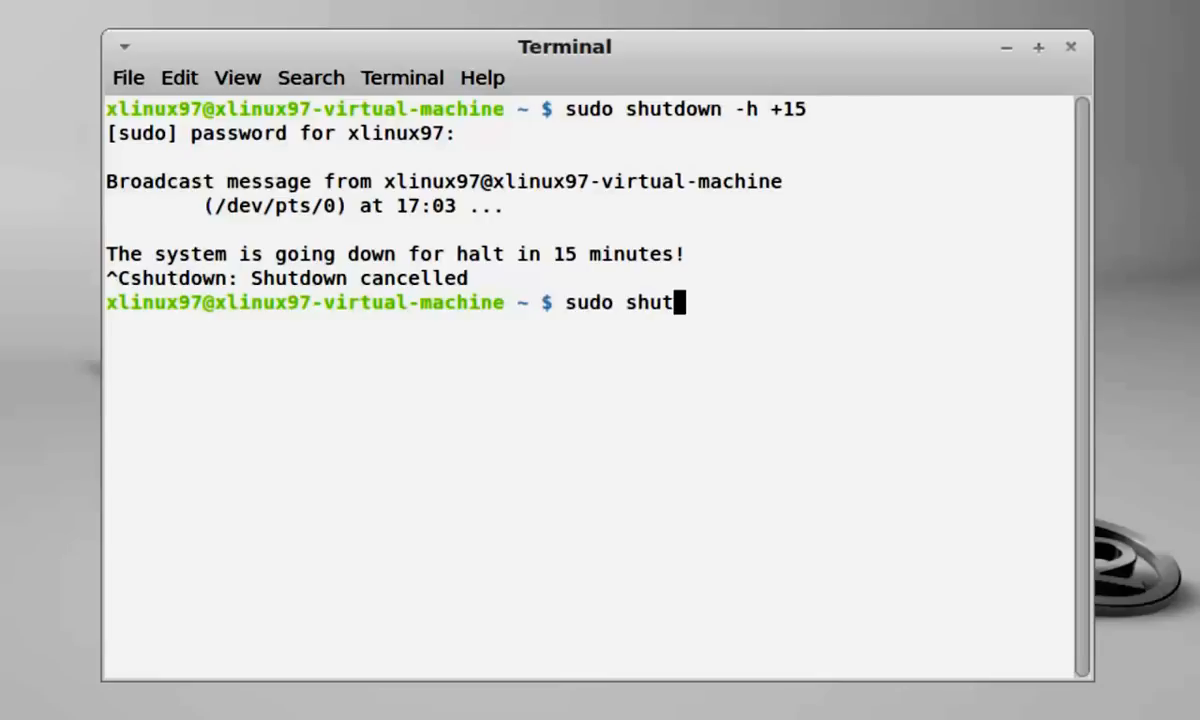
type("down")
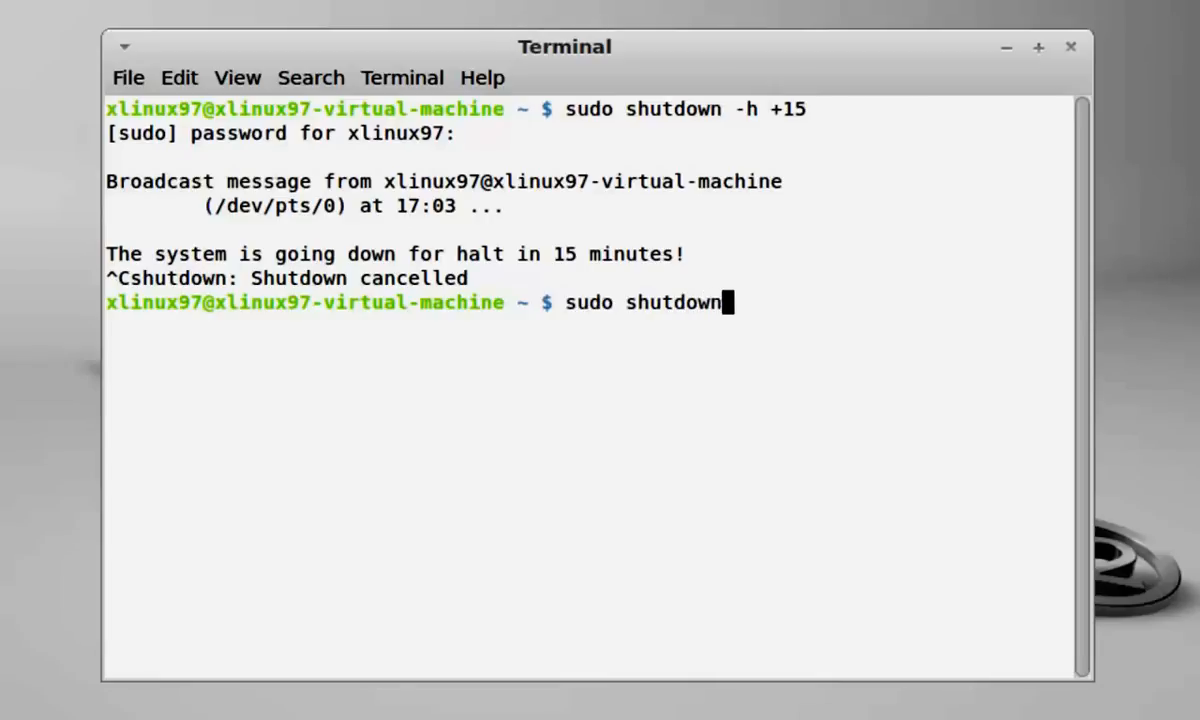
type("-")
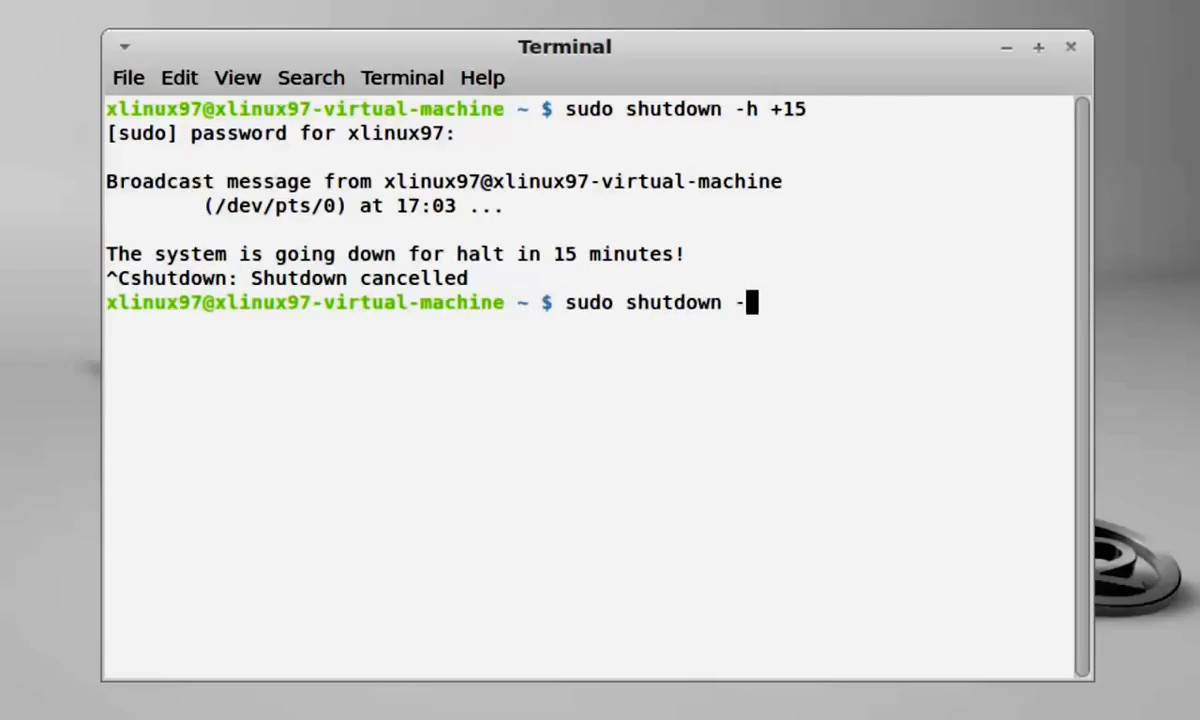
type("h")
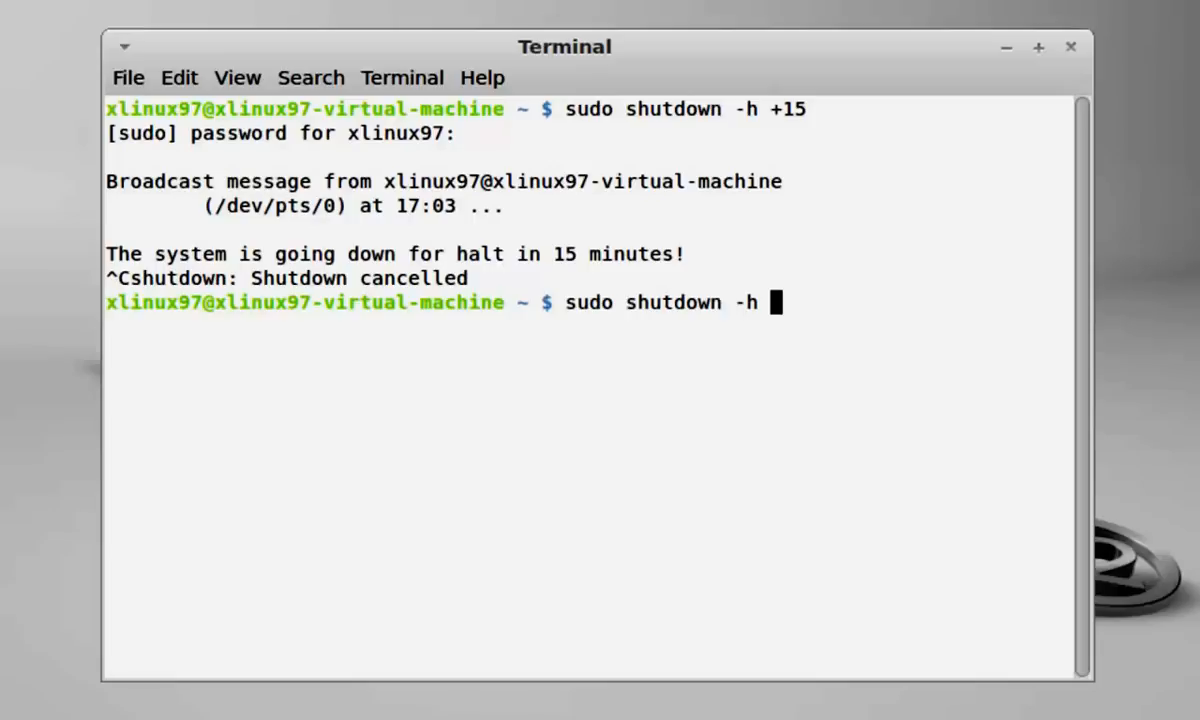
type("hh")
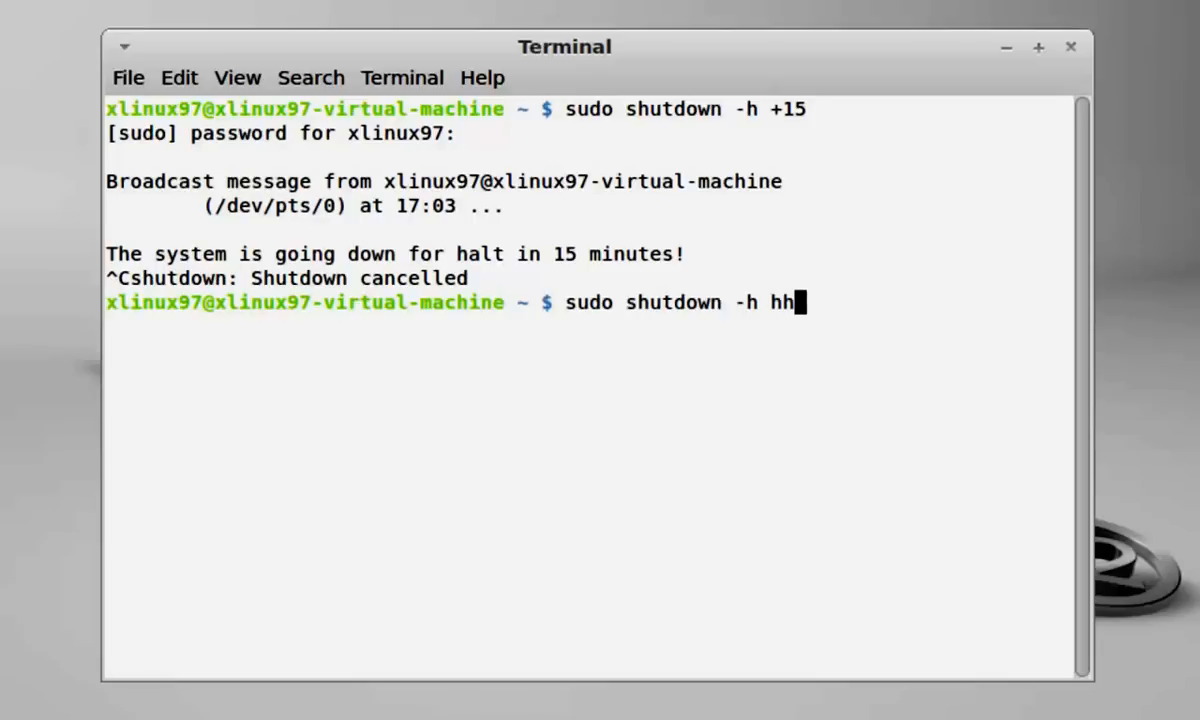
type(":mm")
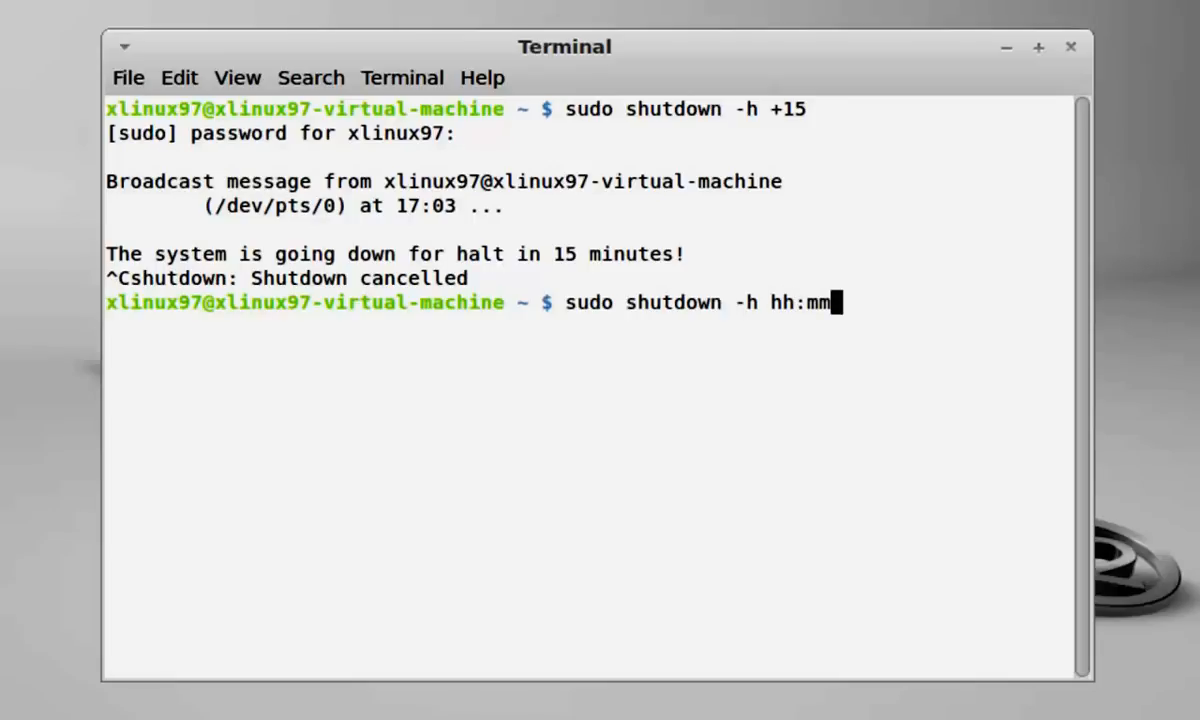
Replace the placeholder with 17:15, then cancel the scheduled halt with Ctrl+C
key("BackSpace")
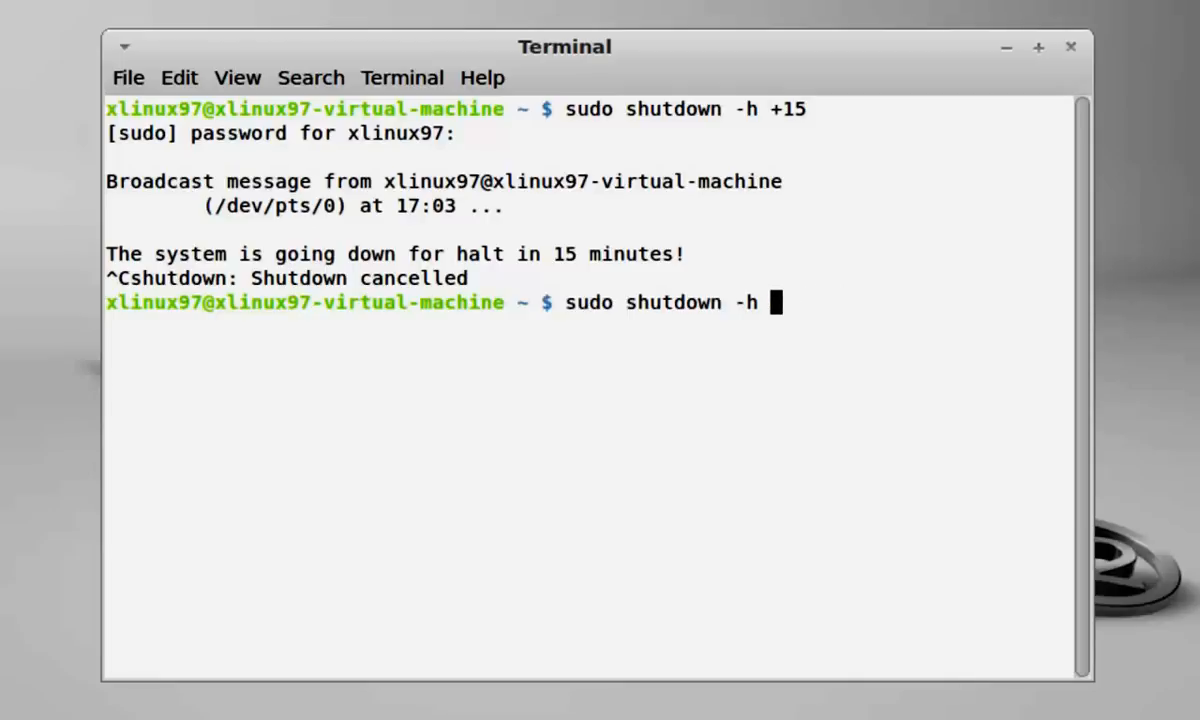
type("17")
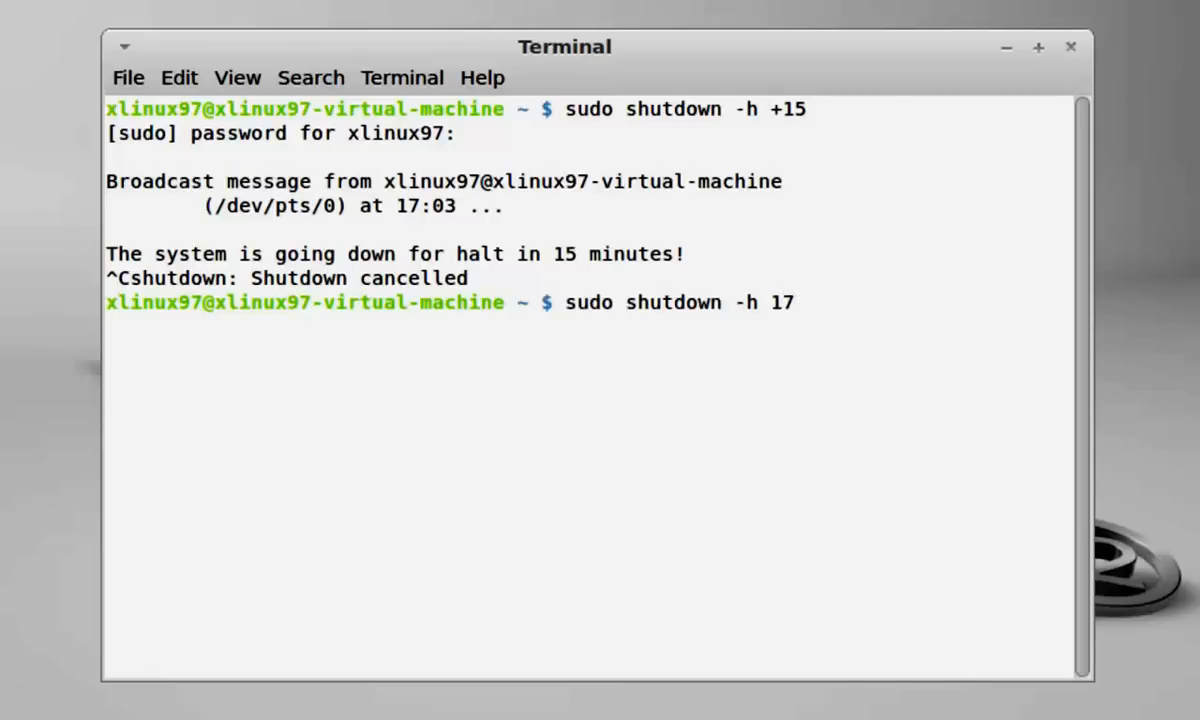
type(":")
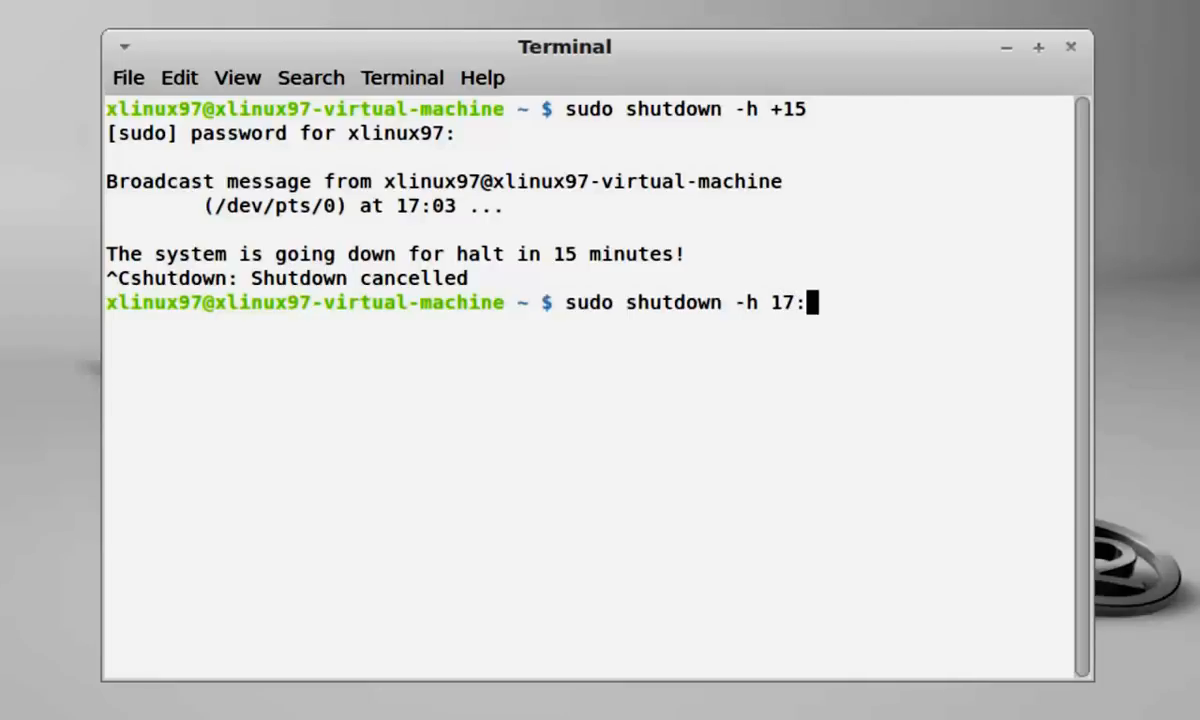
type("15")
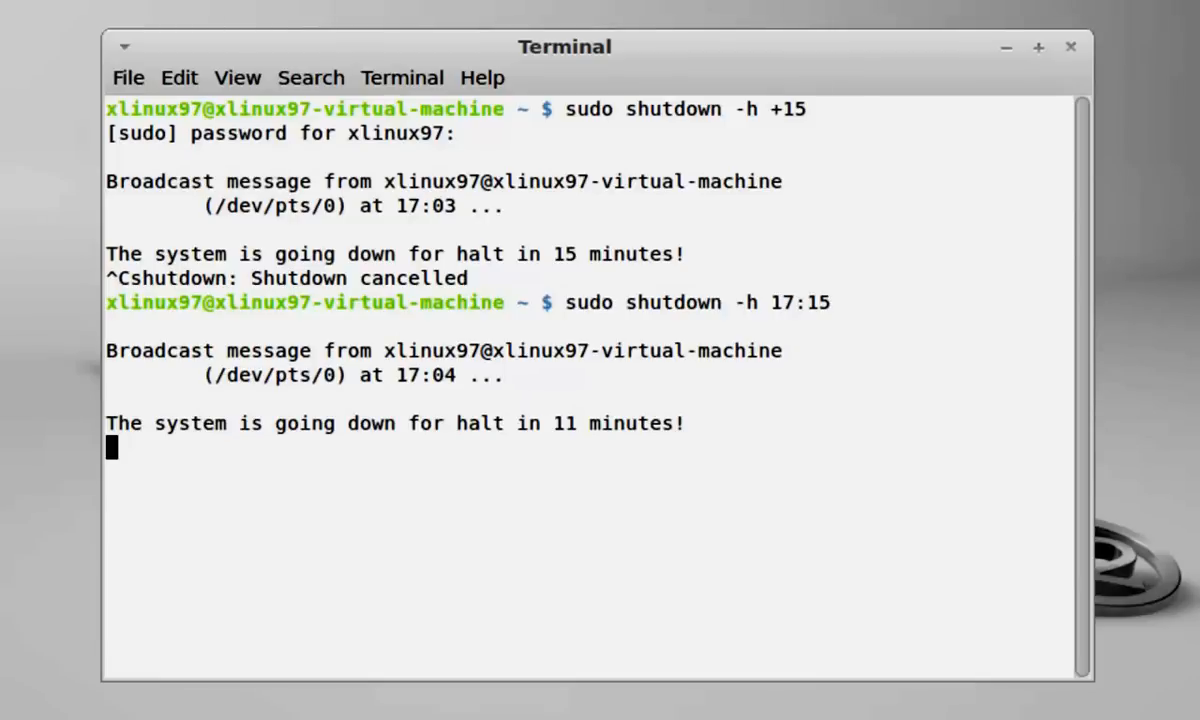
key("ctrl+c")
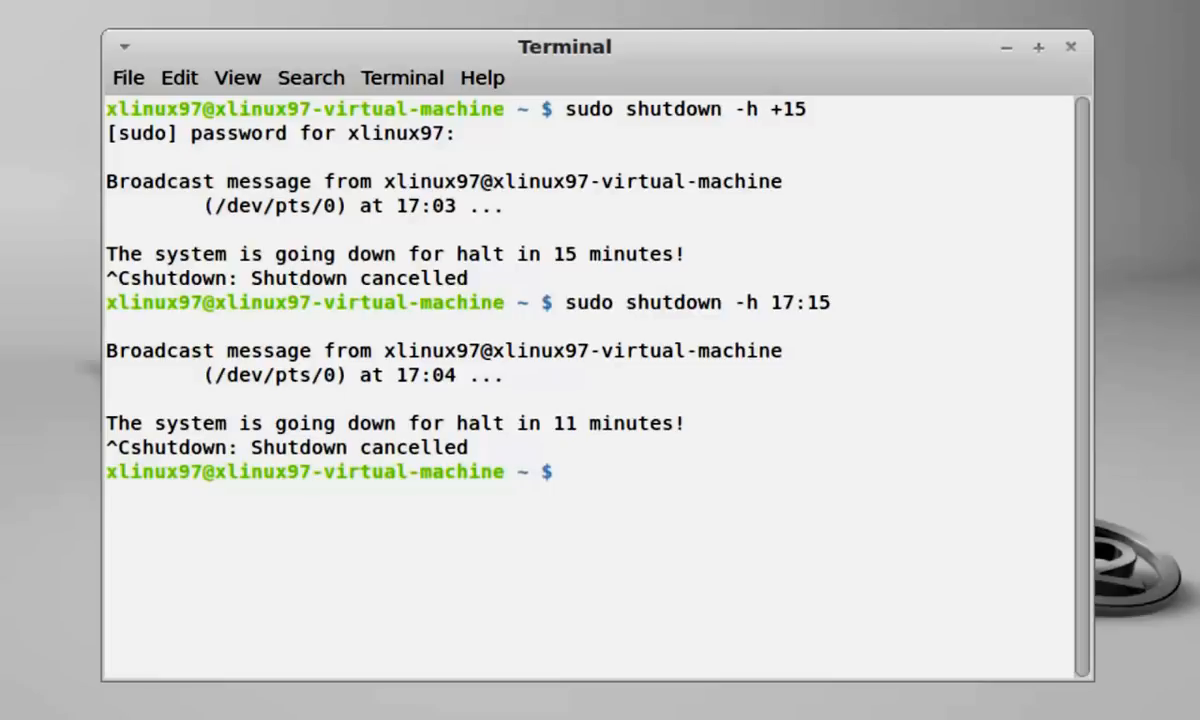